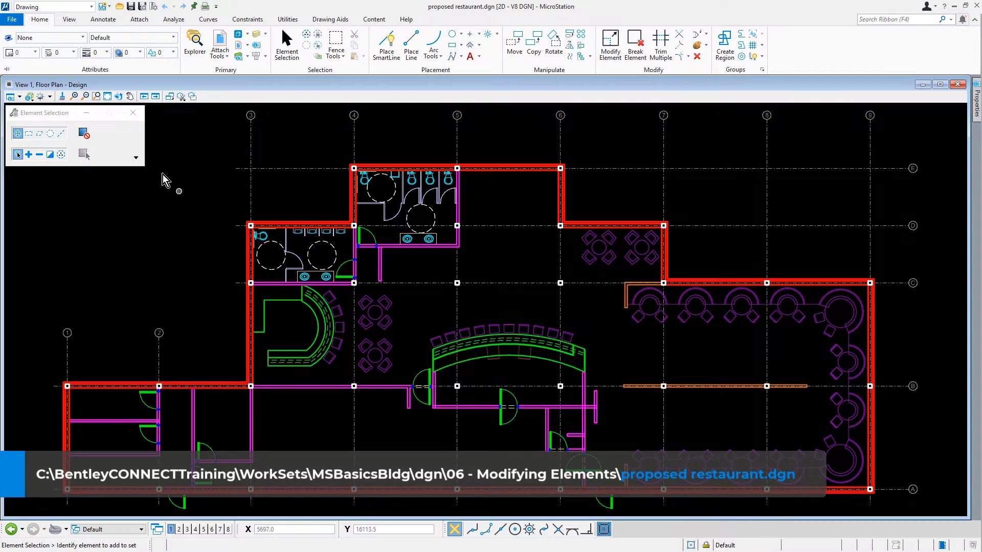
- Zoom in on the restroom door and wall area of the floor plan
left_click(97, 96)
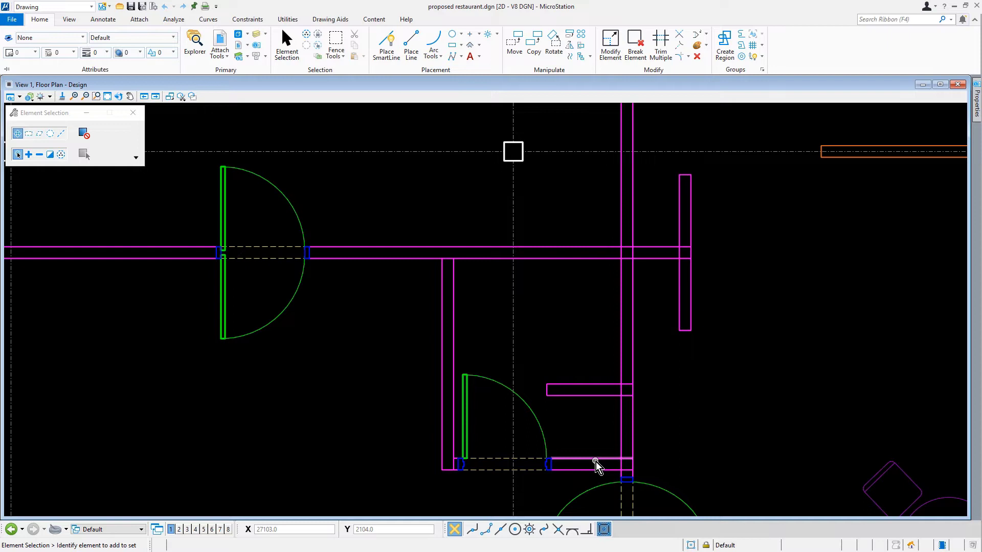
mouse_move(596, 466)
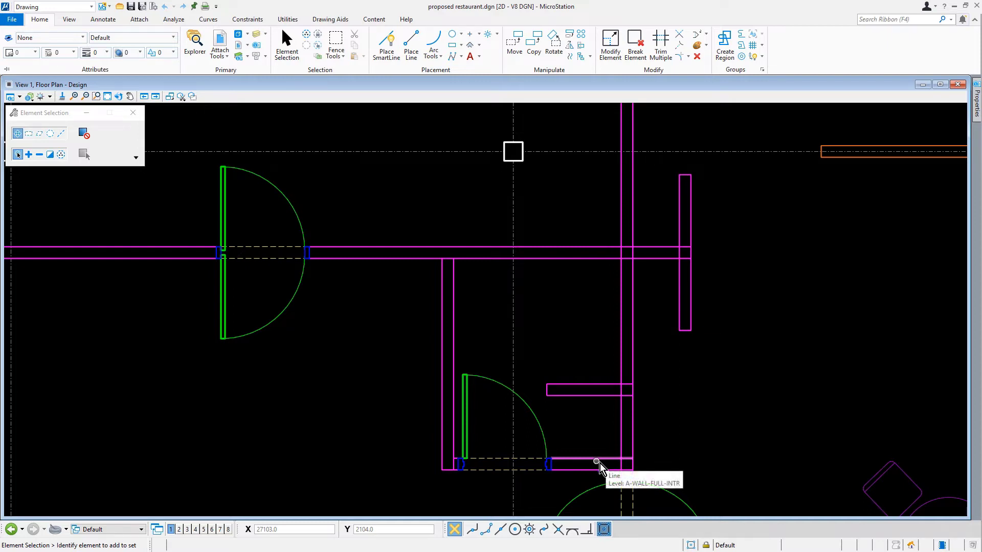
- Start the Trim Multiple tool from the Modify group of the Home ribbon
left_click(661, 43)
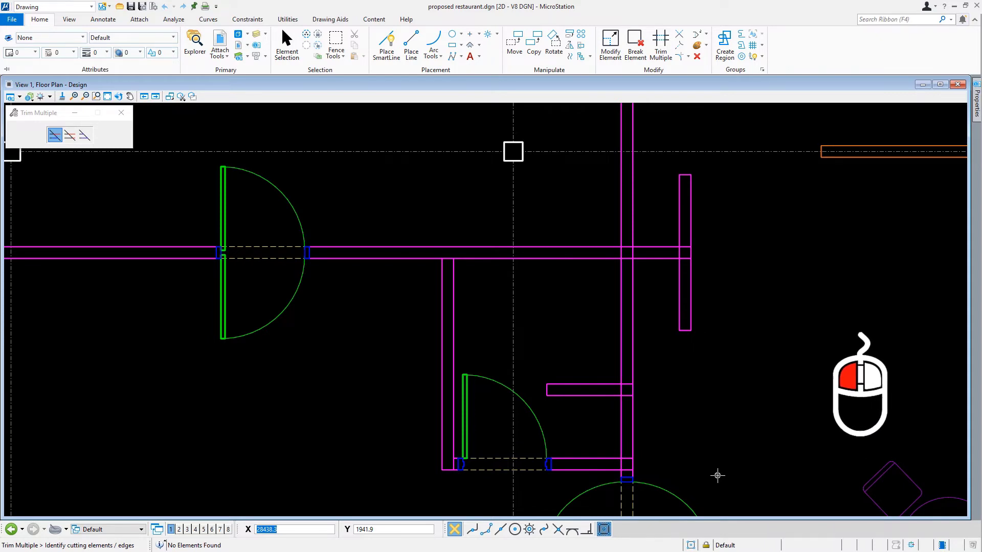
mouse_move(718, 473)
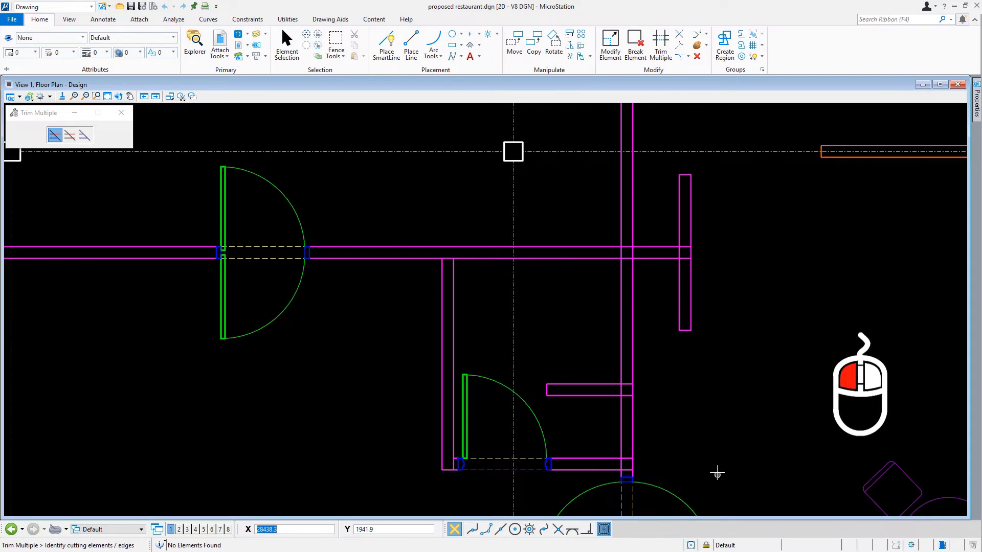
mouse_move(717, 180)
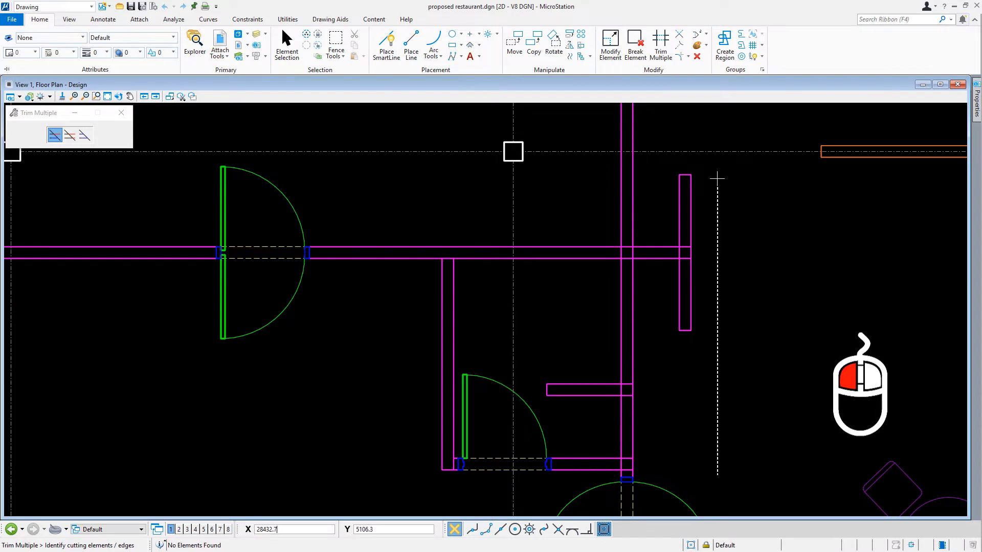
left_click_drag(413, 160, 716, 475)
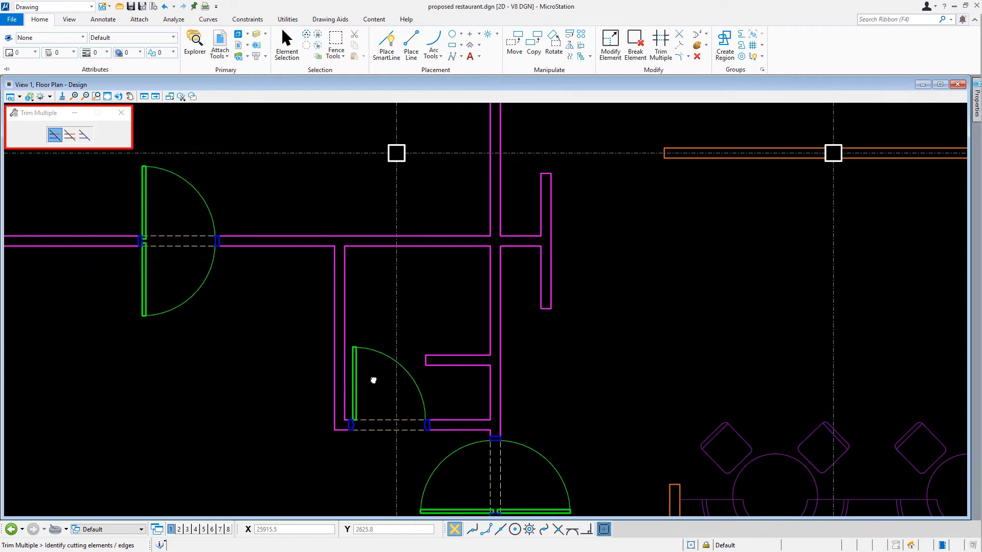
mouse_move(59, 291)
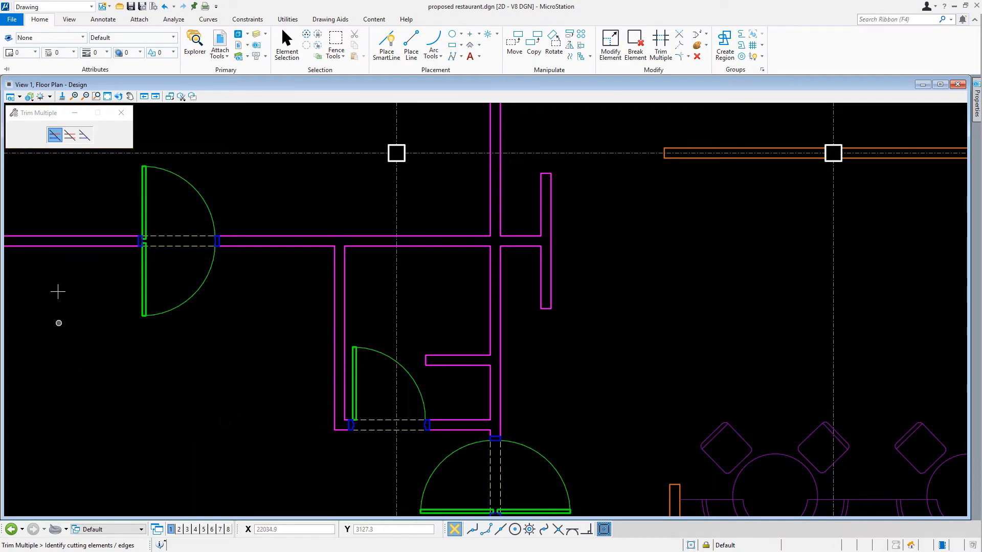
left_click(69, 135)
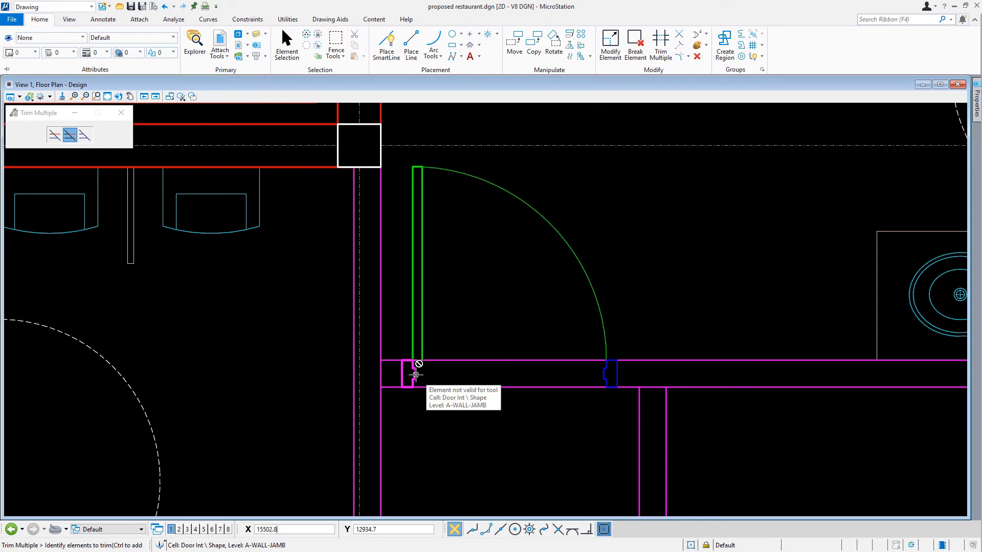
- Add the right door jamb as a second cutting edge for trimming the wall across the doorway
key("ctrl")
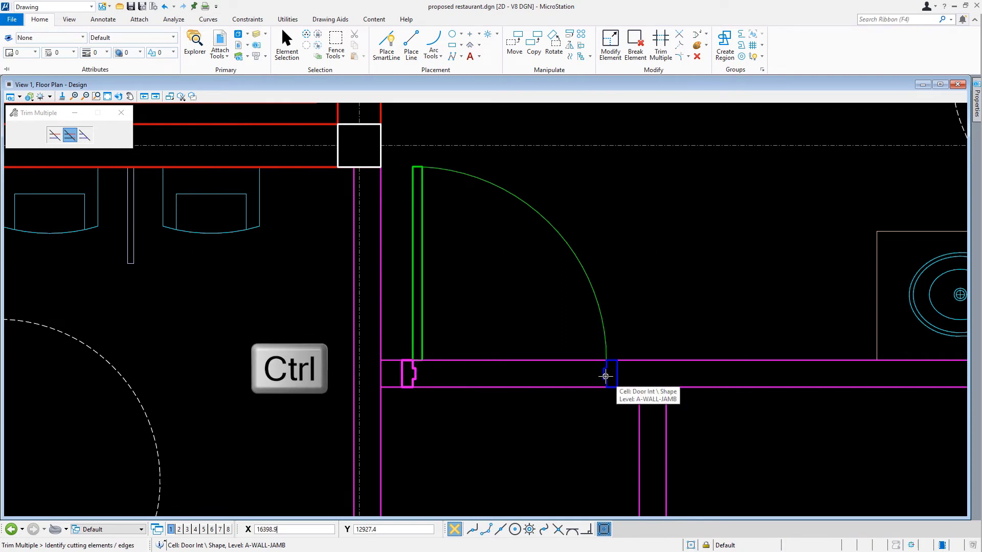
left_click(605, 375)
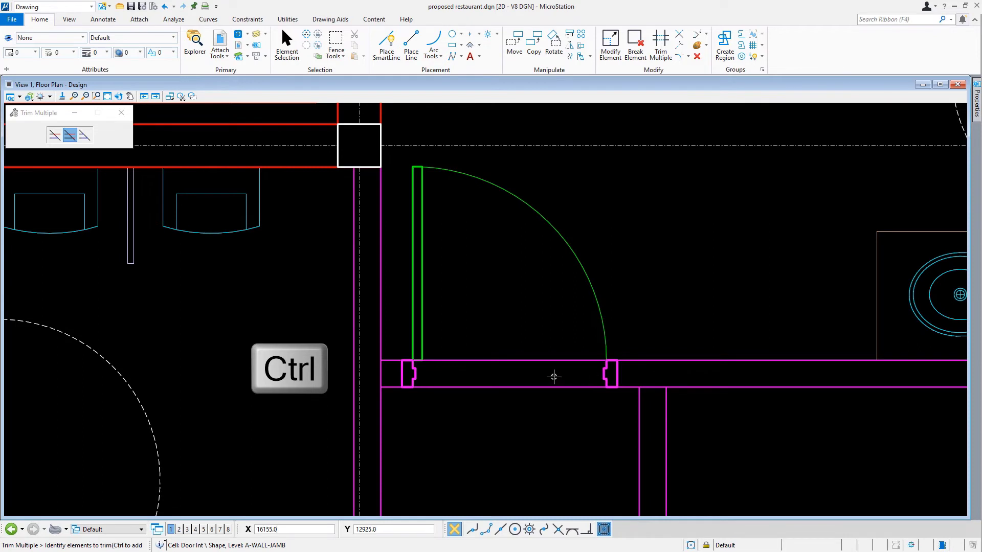
key("ctrl")
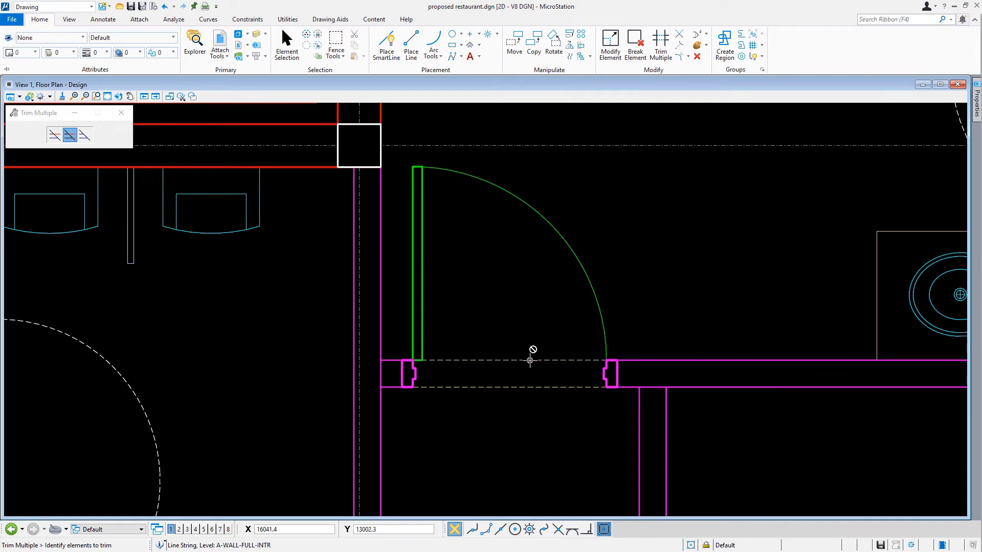
mouse_move(537, 370)
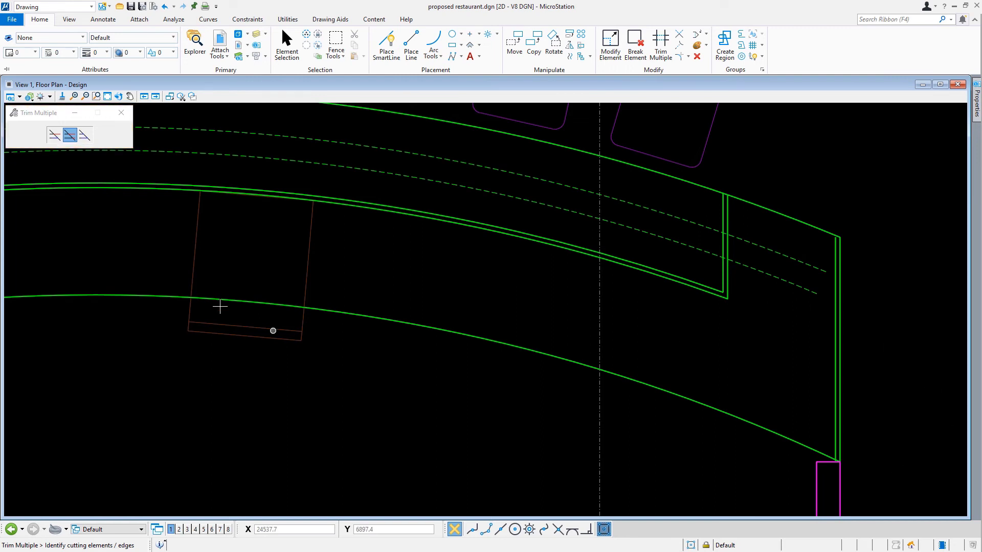
- Extend the dashed sushi bar arcs to the bar's end line in Extend mode, then reset the boundary
left_click(84, 135)
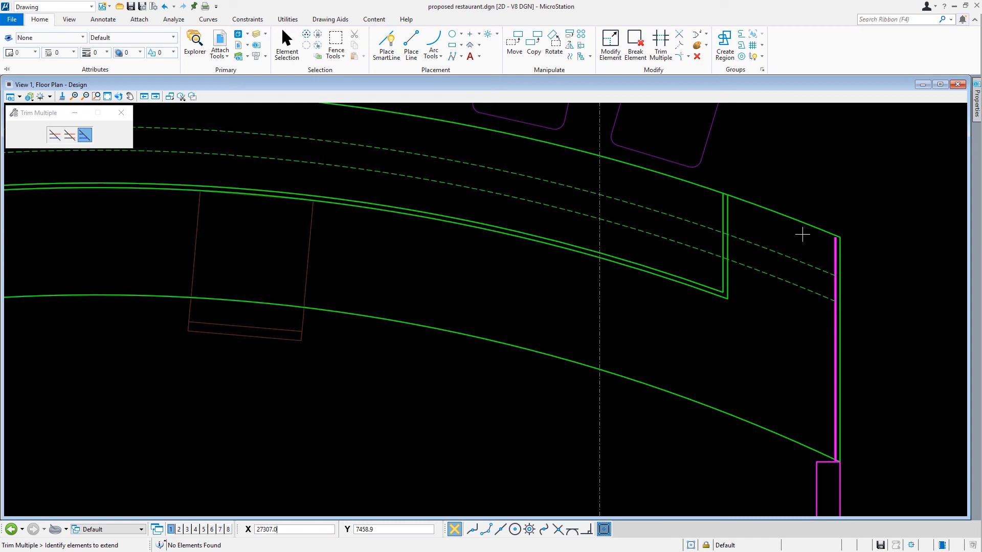
right_click(802, 236)
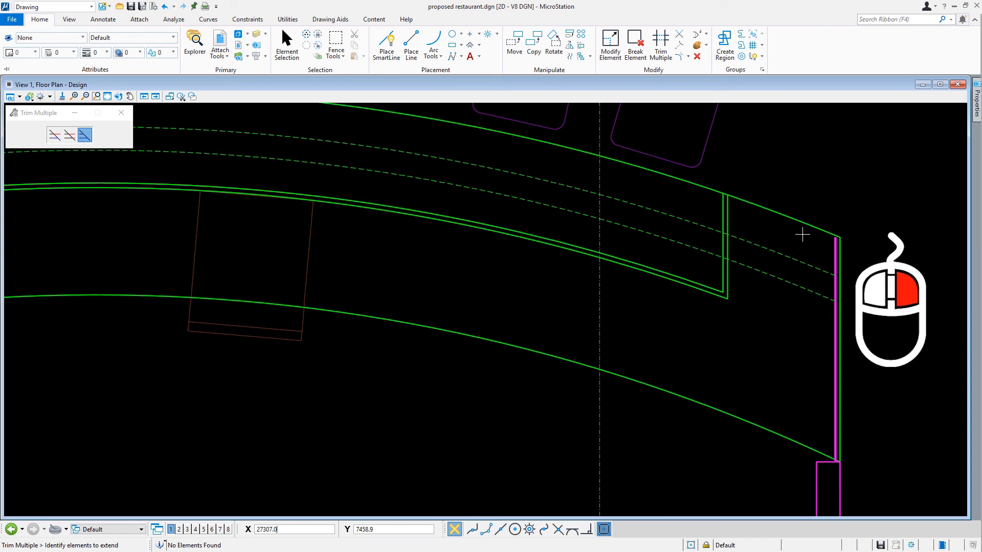
right_click(802, 234)
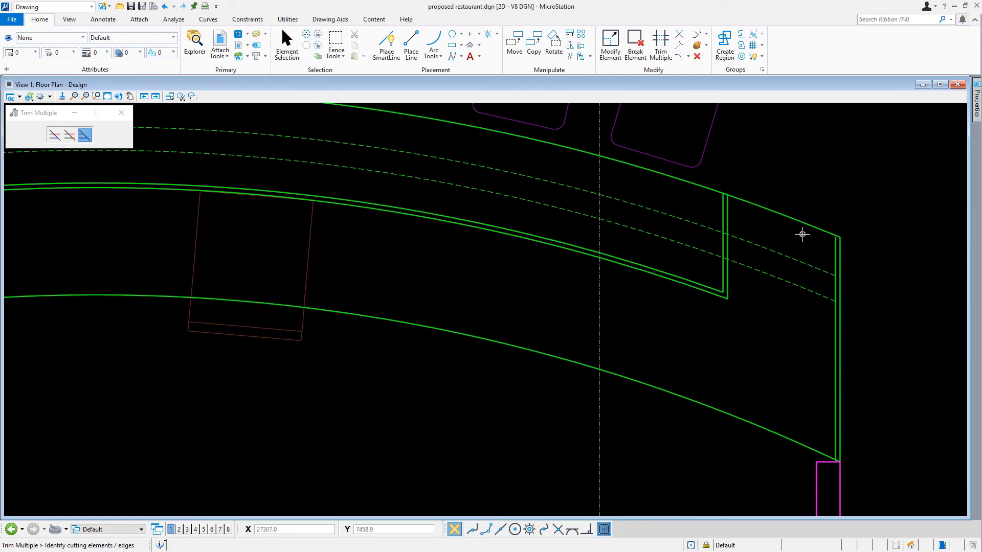